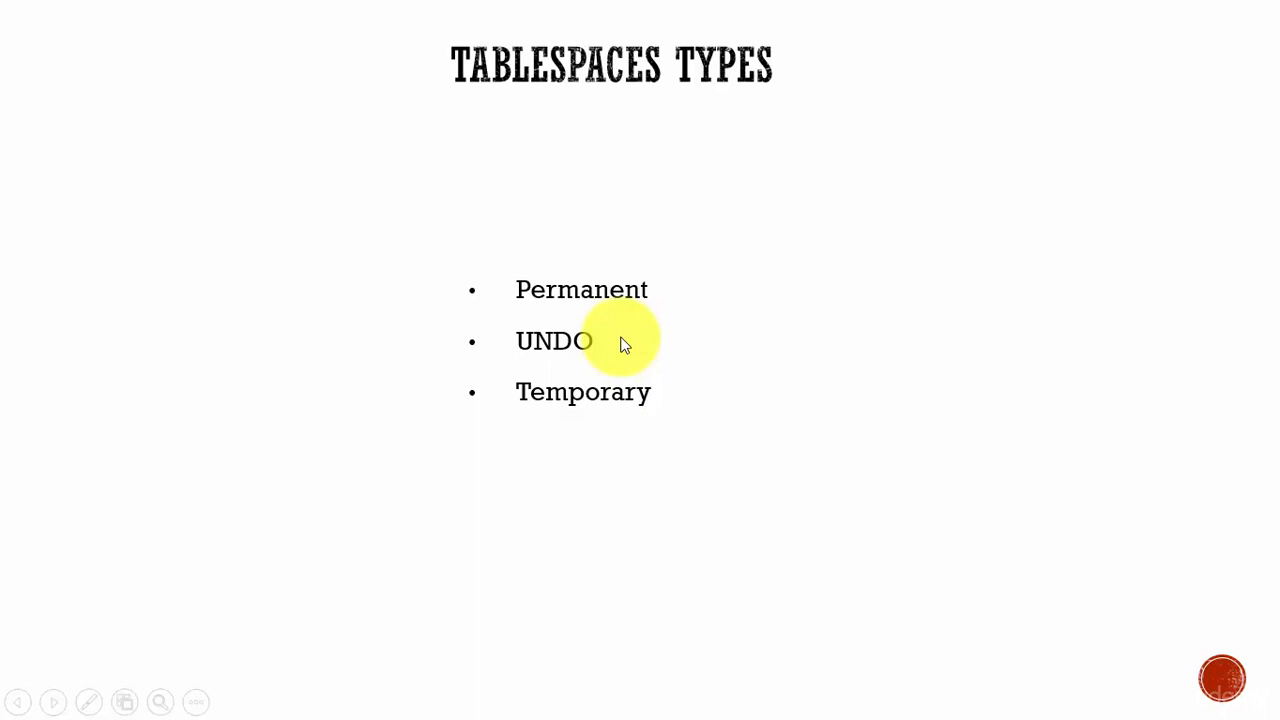
mouse_move(584, 404)
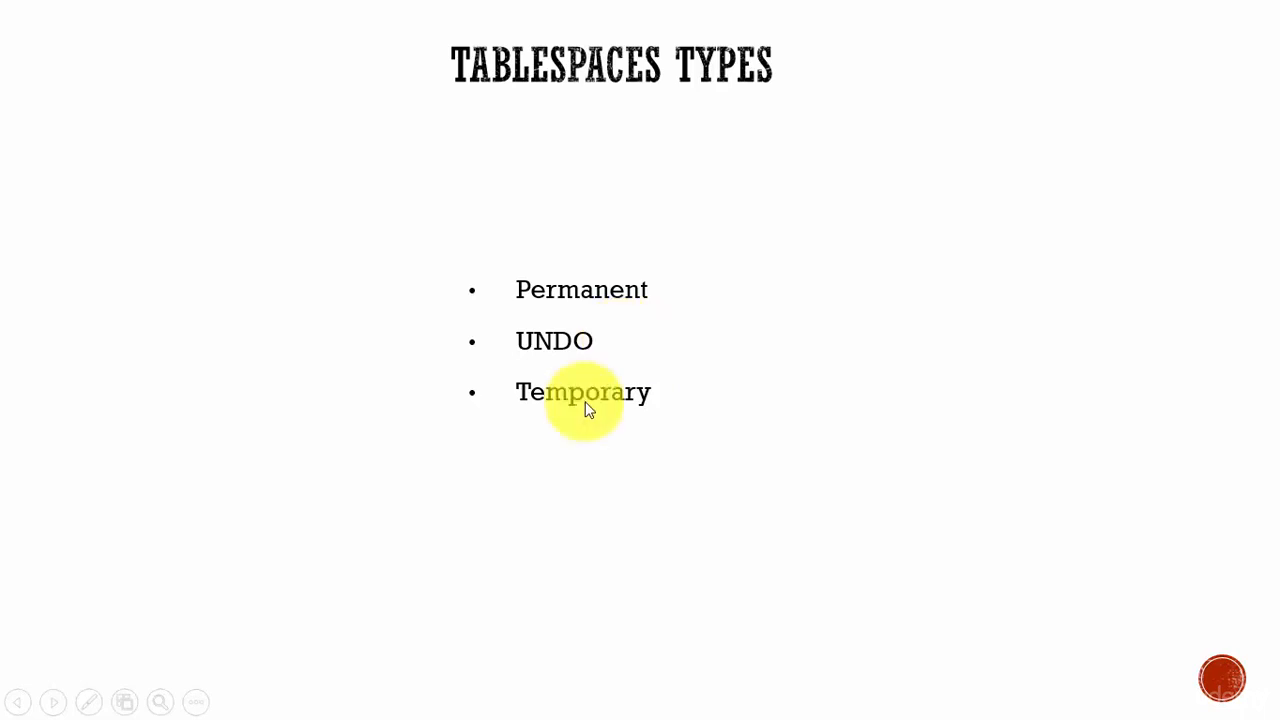
mouse_move(590, 420)
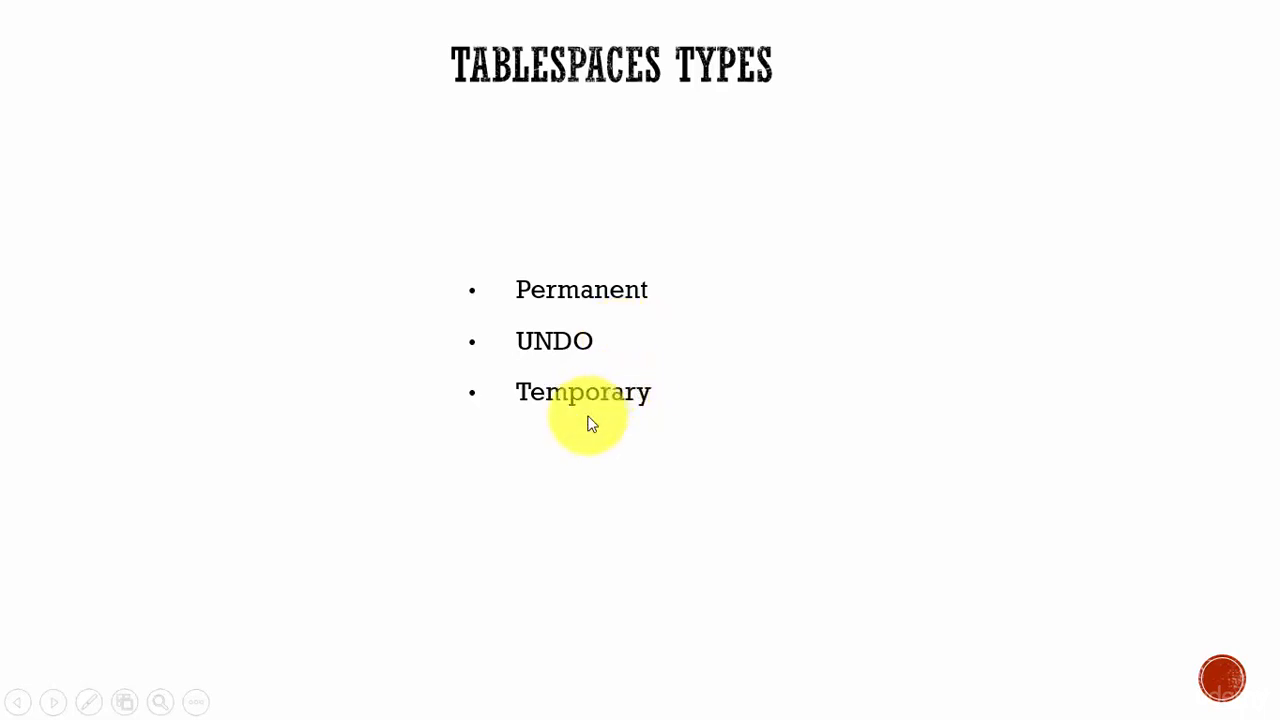